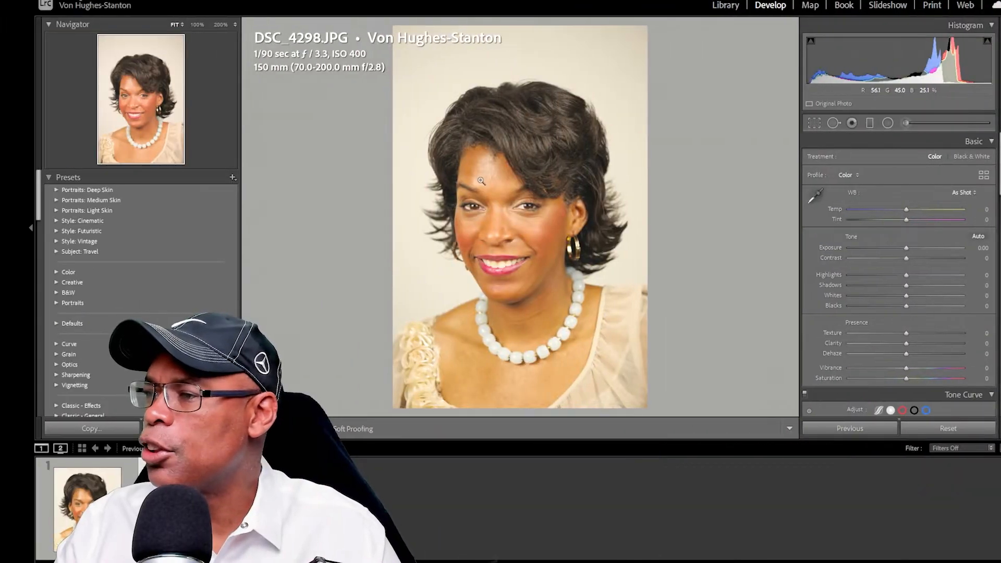
# Zoom to 100% on the forehead and set the healing brush to size 77, feather 50
pyautogui.click(480, 181)
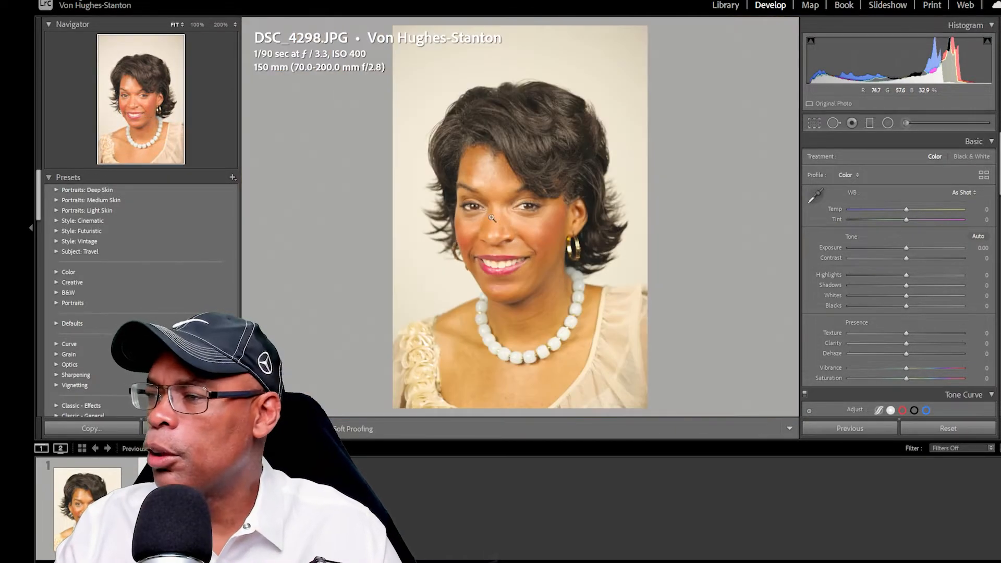
pyautogui.click(490, 219)
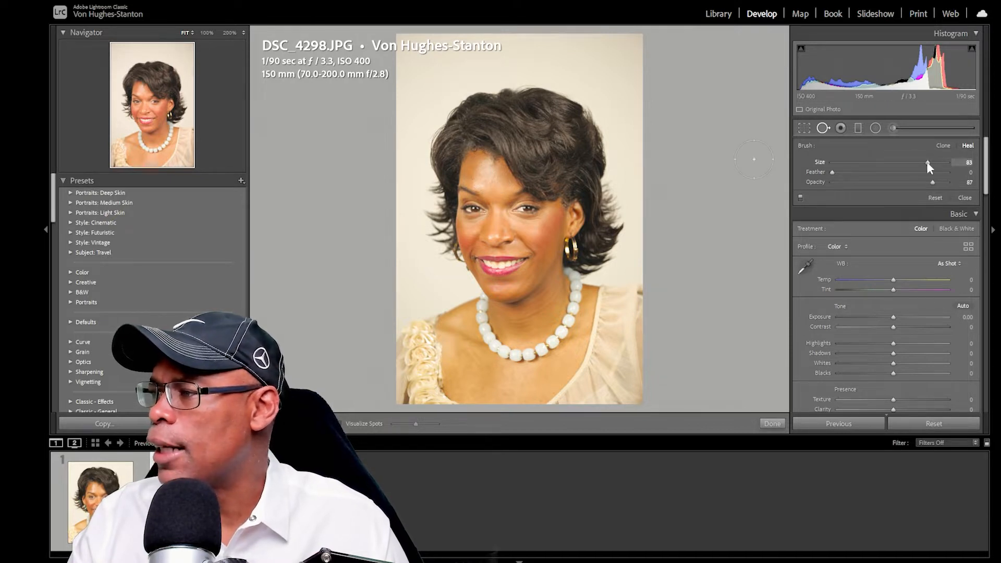
pyautogui.moveTo(926, 163); pyautogui.dragTo(873, 164)
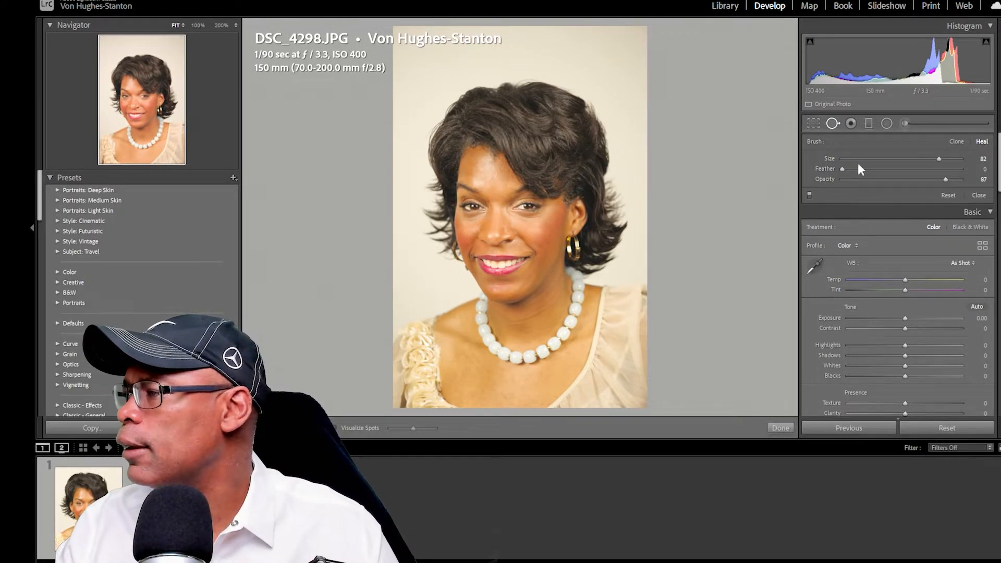
pyautogui.moveTo(850, 174); pyautogui.dragTo(902, 174)
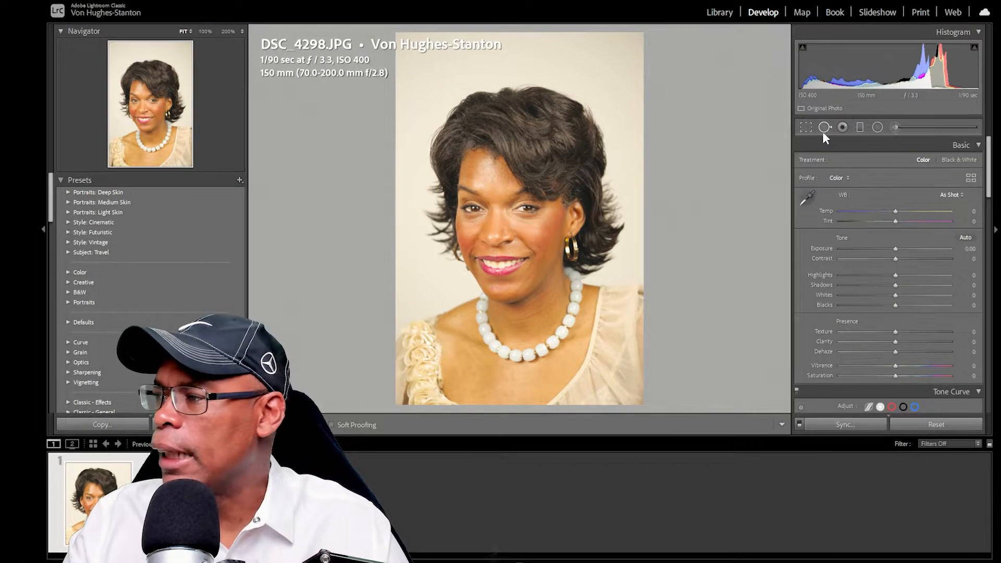
# Place two Heal-mode Spot Removal spots on the forehead's shiny patches and close the tool
pyautogui.click(828, 126)
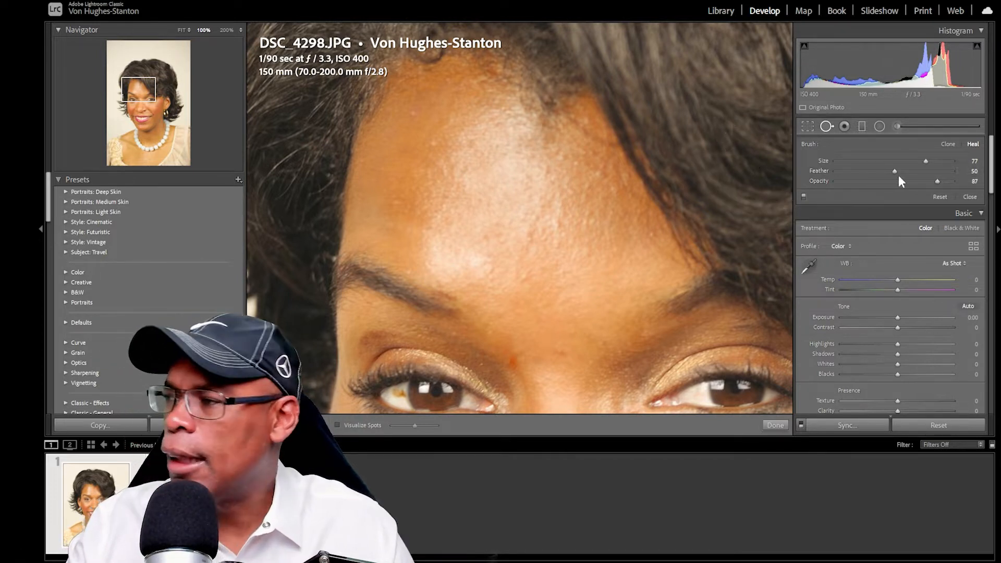
pyautogui.moveTo(757, 158)
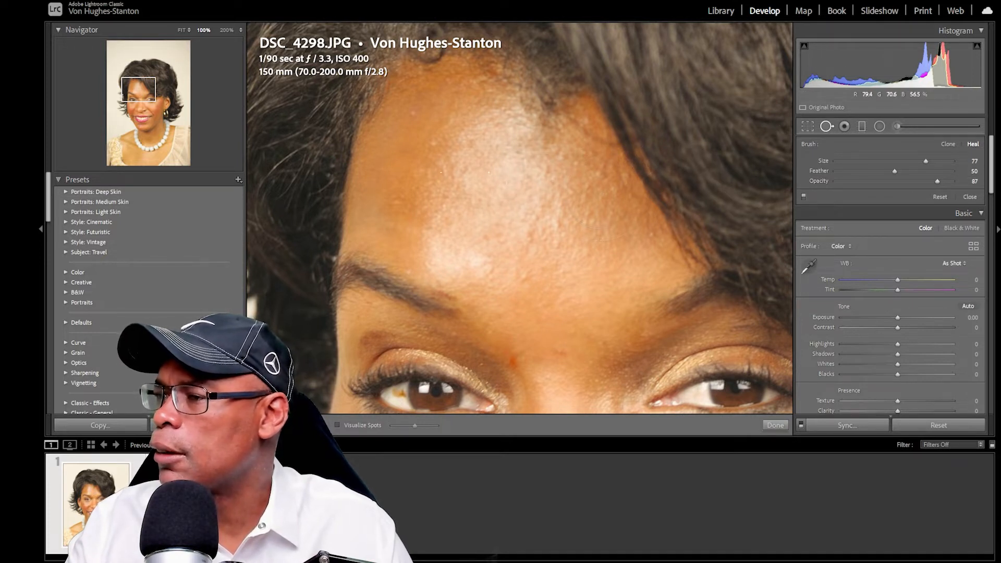
pyautogui.click(501, 187)
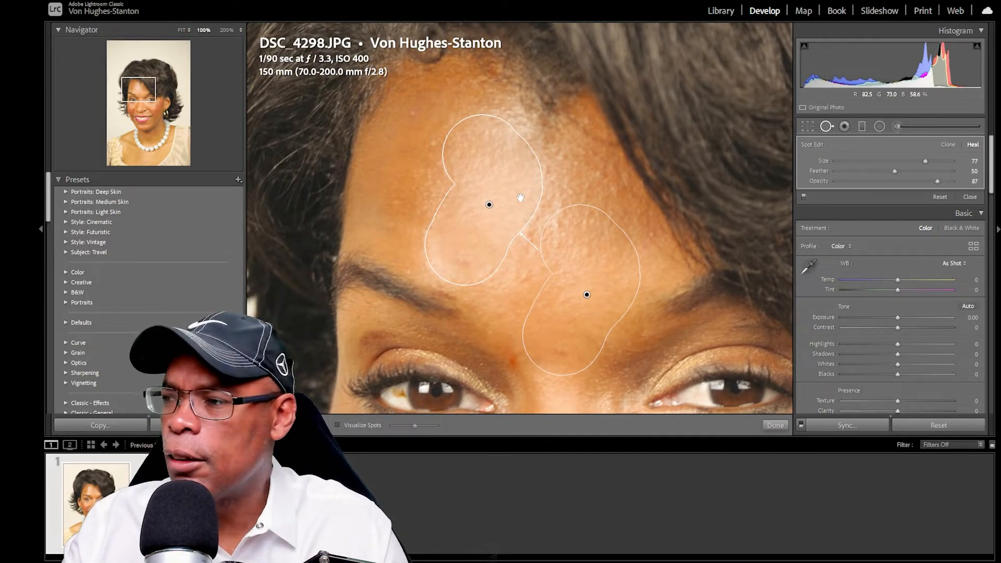
pyautogui.click(776, 426)
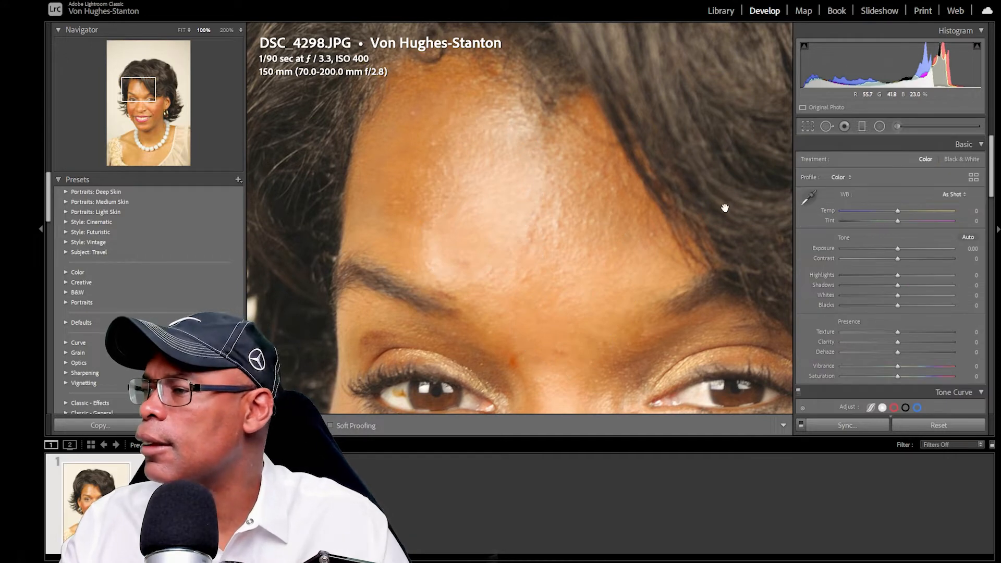
pyautogui.moveTo(897, 125)
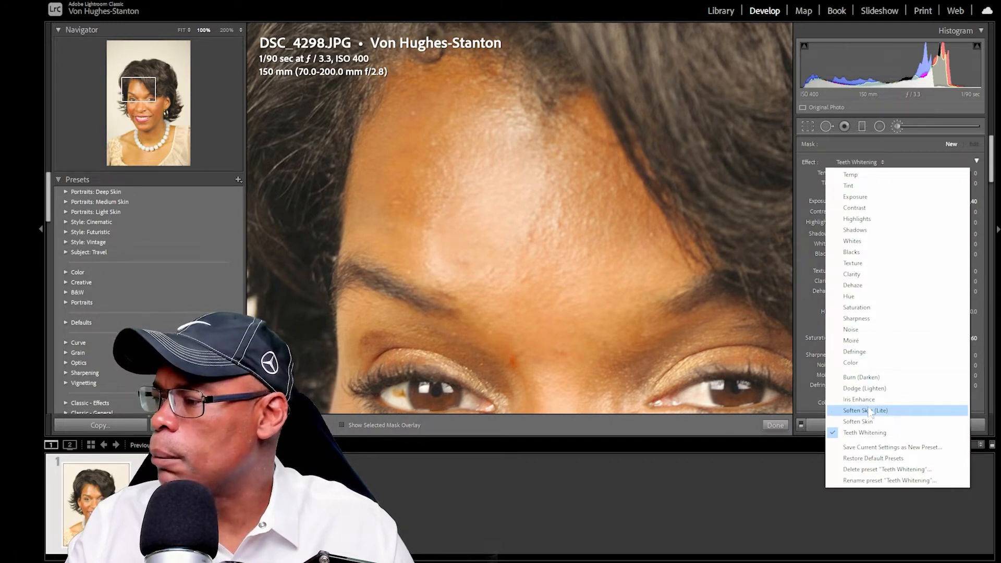
# Pick Soften Skin (Lite), then heal the forehead at size 51, opacity 47, sampling rightward
pyautogui.click(865, 410)
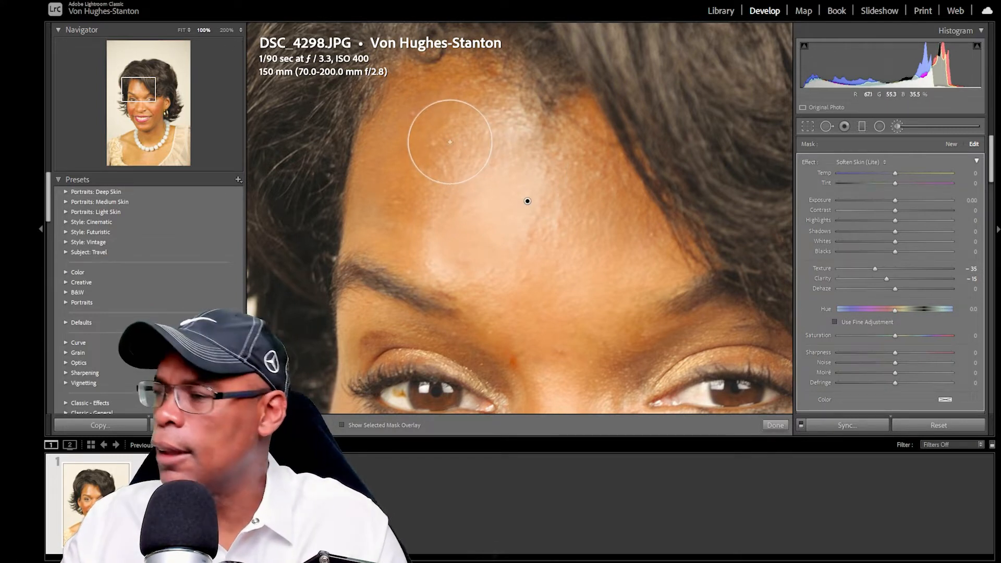
pyautogui.click(826, 126)
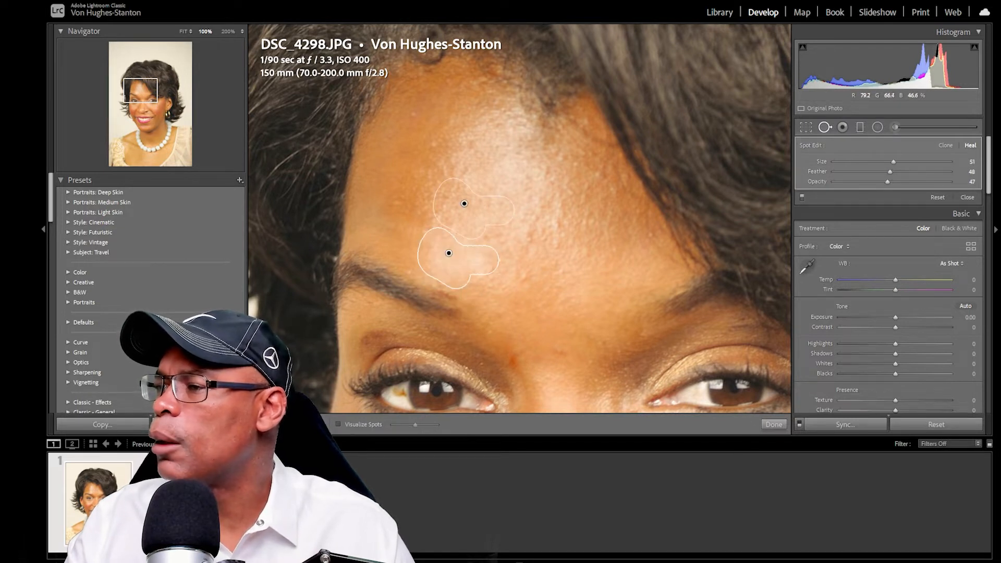
pyautogui.moveTo(449, 253); pyautogui.dragTo(527, 329)
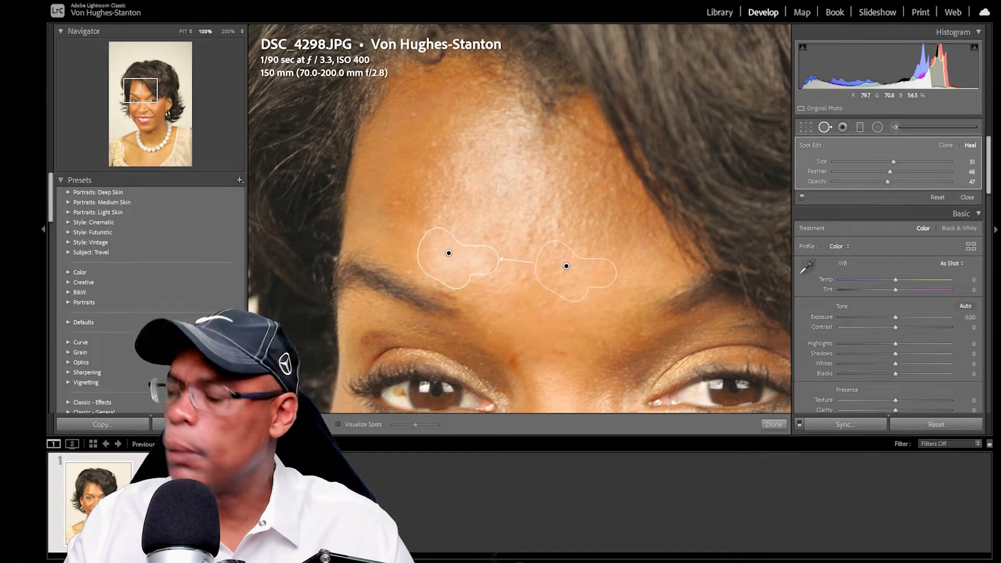
pyautogui.click(773, 424)
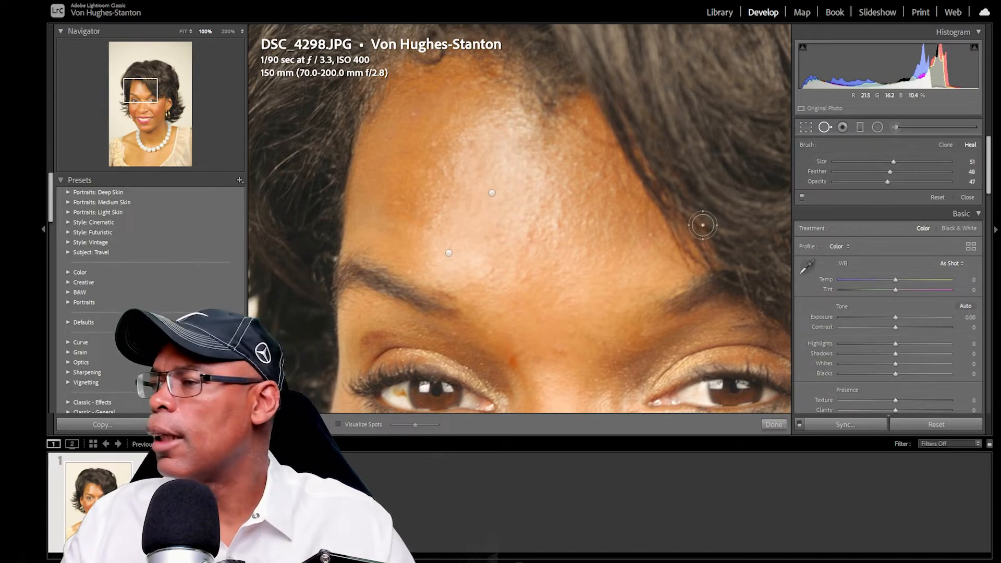
pyautogui.click(773, 424)
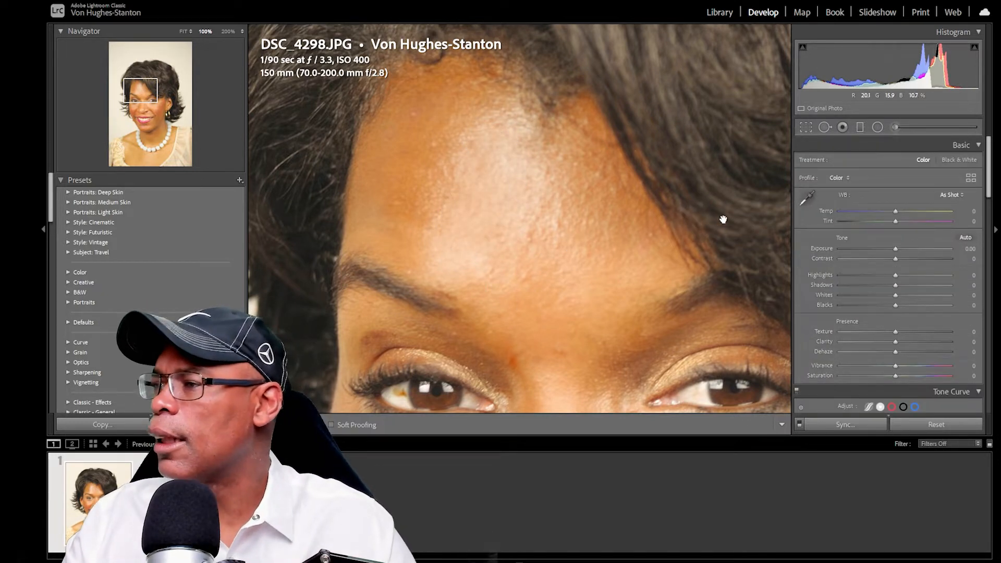
pyautogui.moveTo(897, 127)
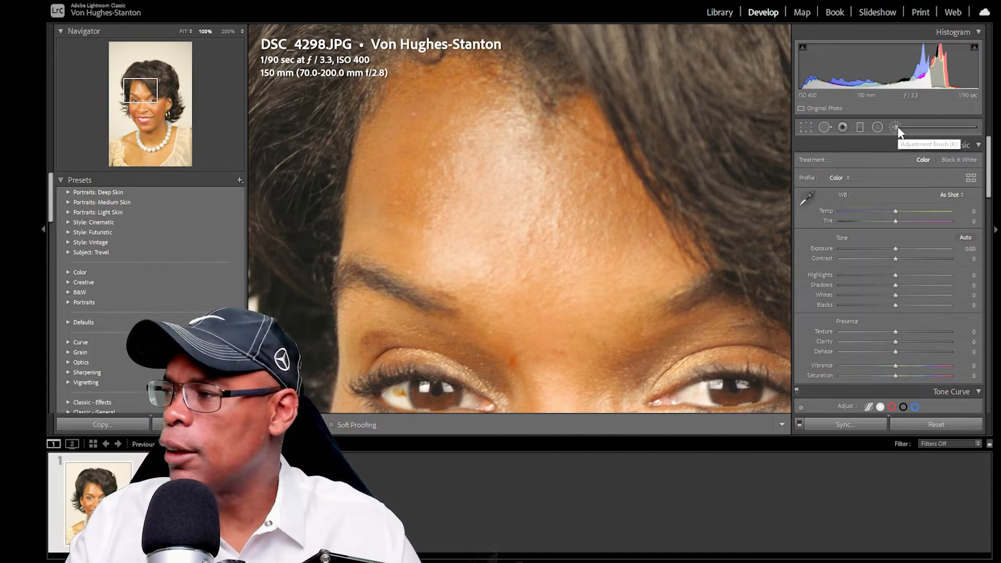
# Paint a Soften Skin (Lite) brush (Texture -35, Clarity -15) over the forehead
pyautogui.click(895, 128)
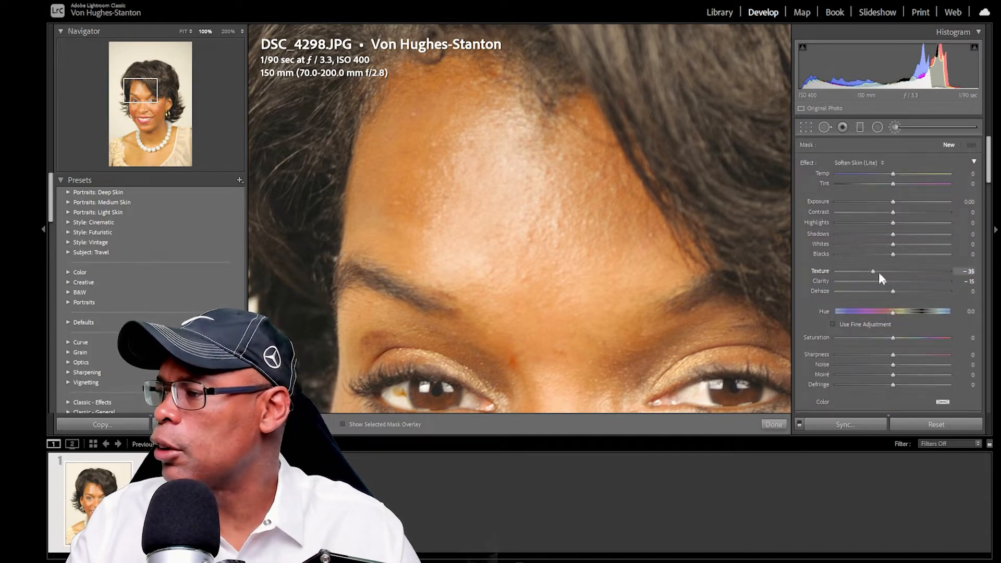
pyautogui.moveTo(851, 175)
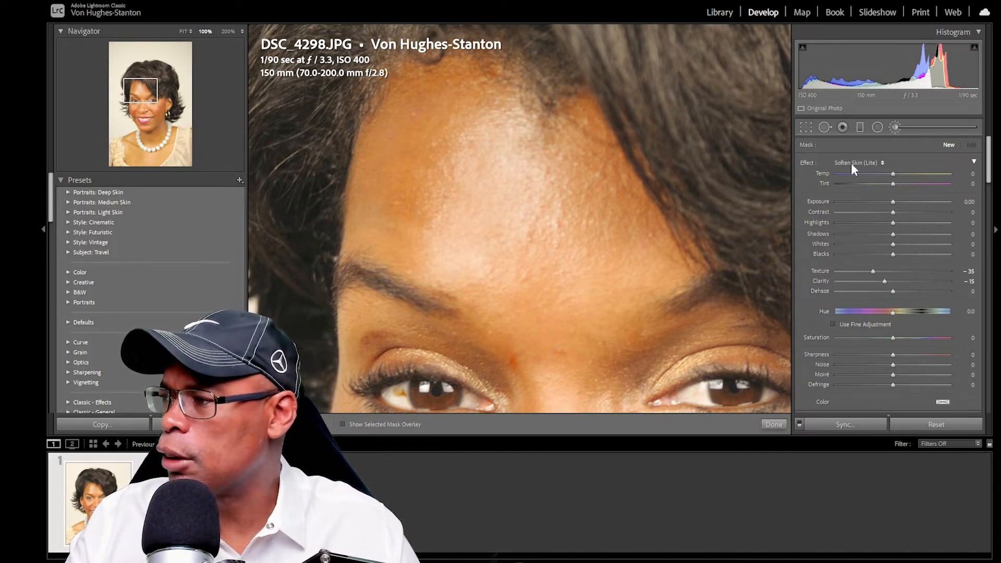
pyautogui.moveTo(528, 198)
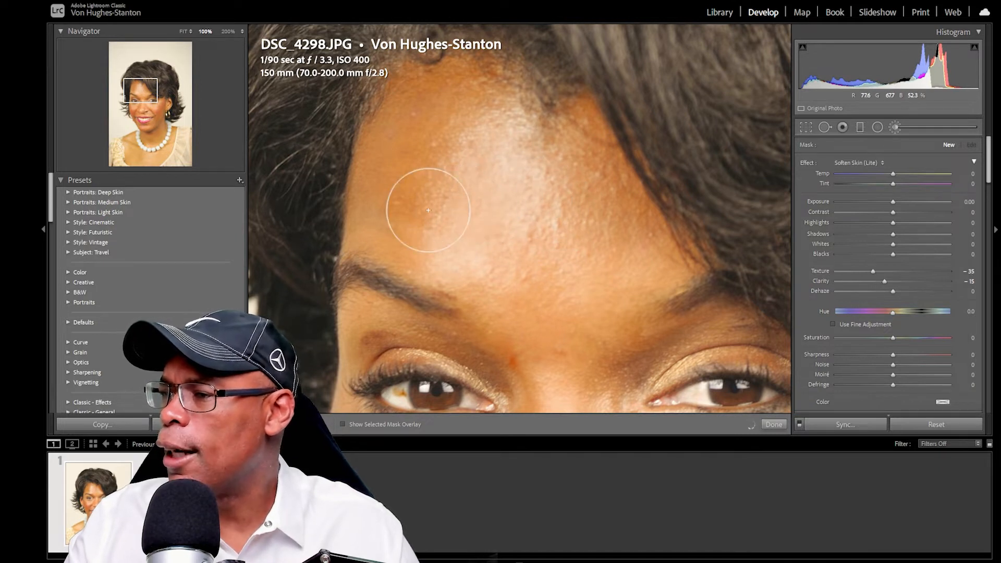
pyautogui.moveTo(570, 173)
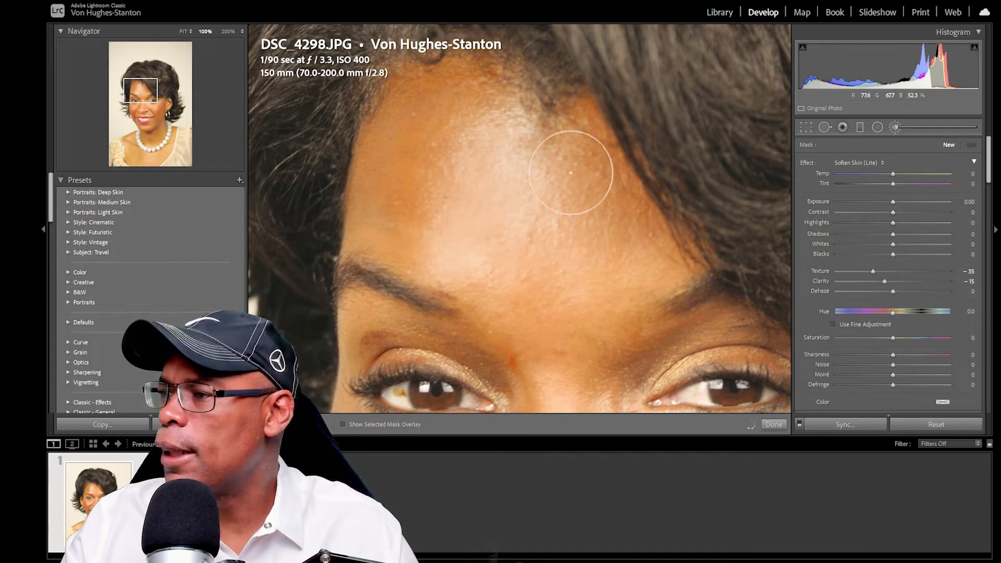
pyautogui.moveTo(405, 147)
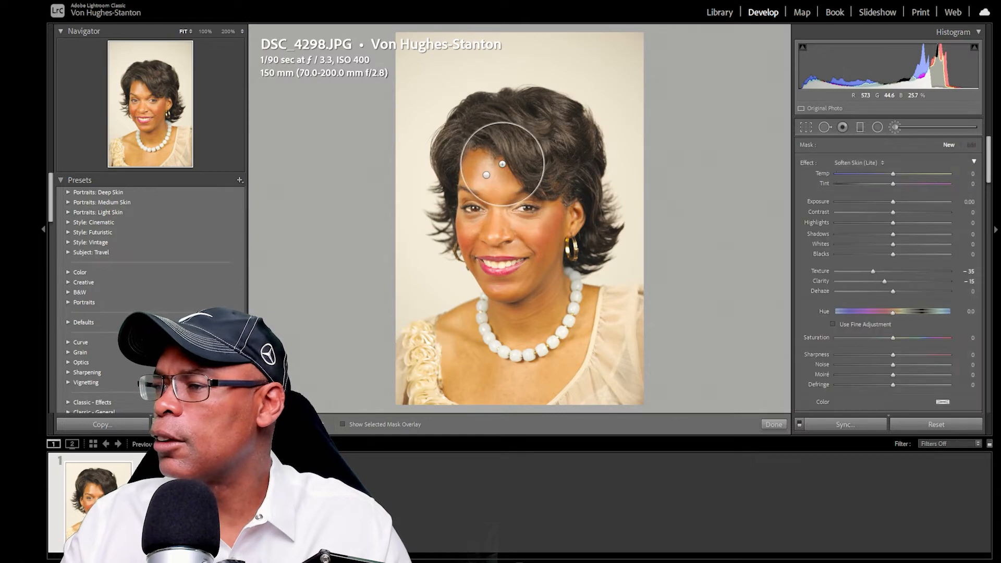
pyautogui.click(774, 424)
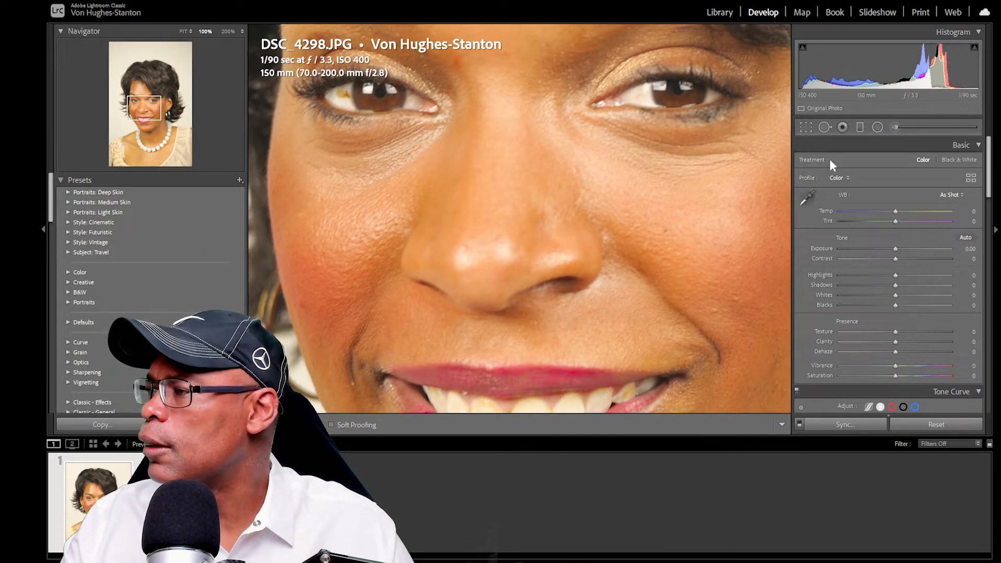
# Heal the shiny spots on the nose and nose tip with Spot Removal in Heal mode
pyautogui.click(825, 127)
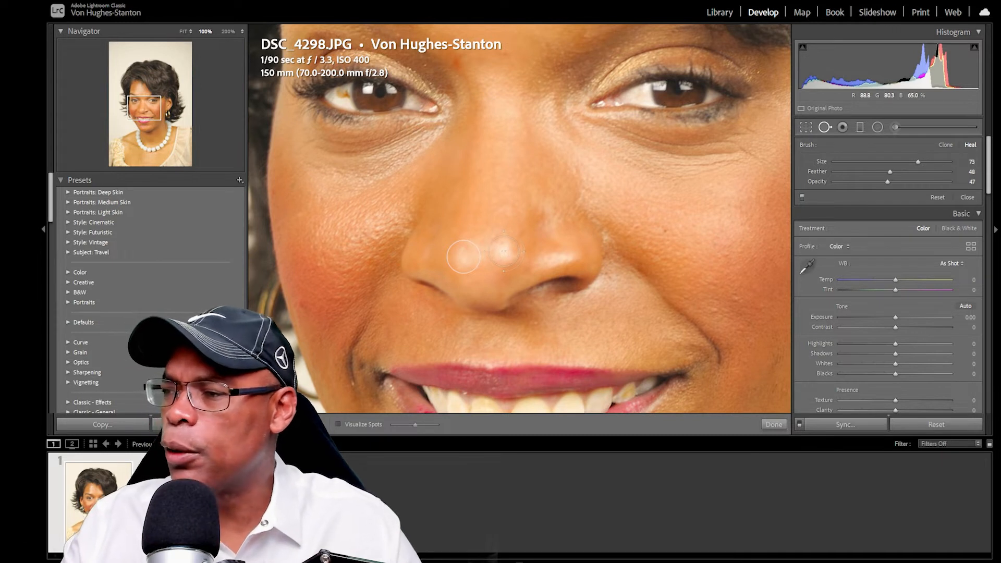
pyautogui.click(526, 211)
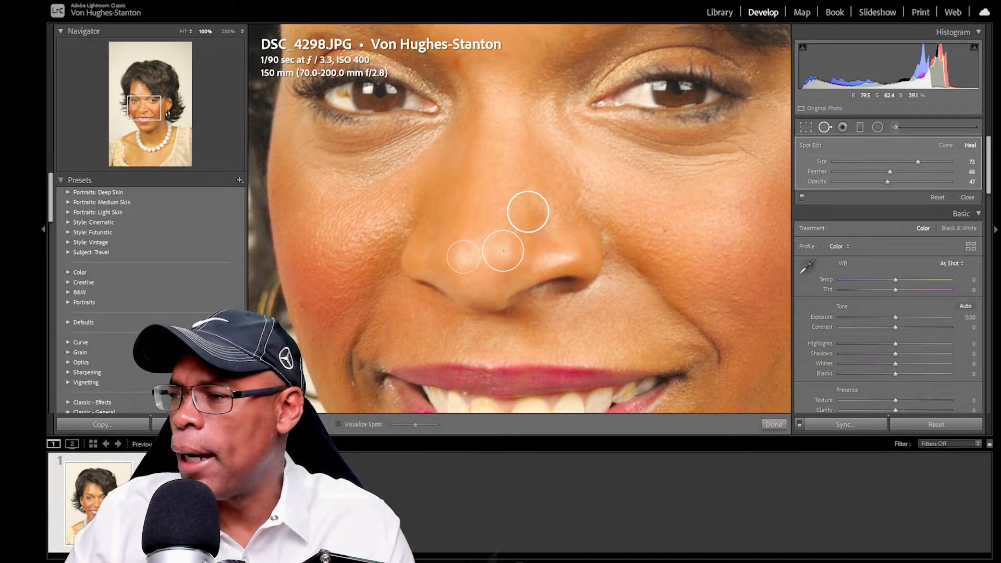
pyautogui.click(774, 424)
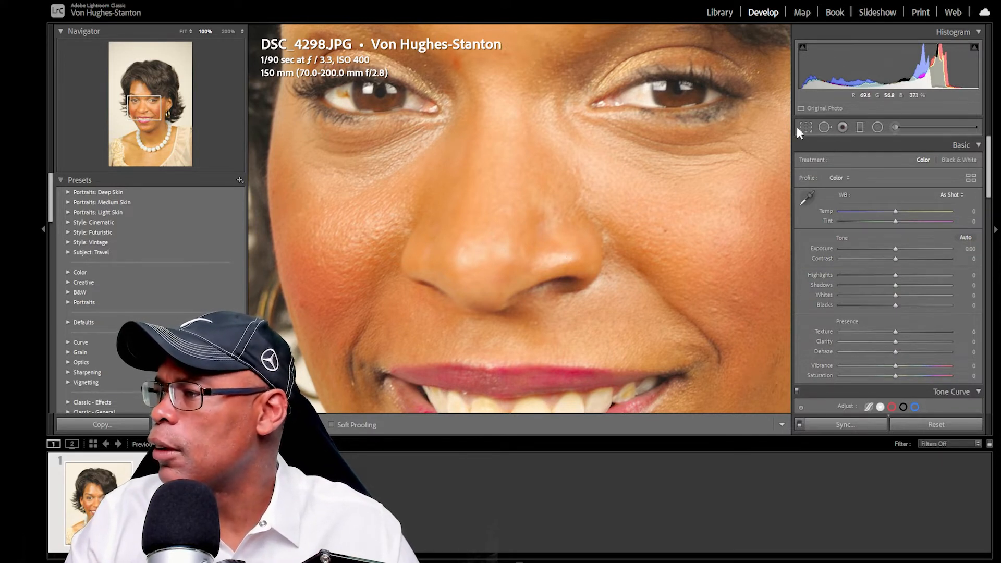
pyautogui.click(826, 127)
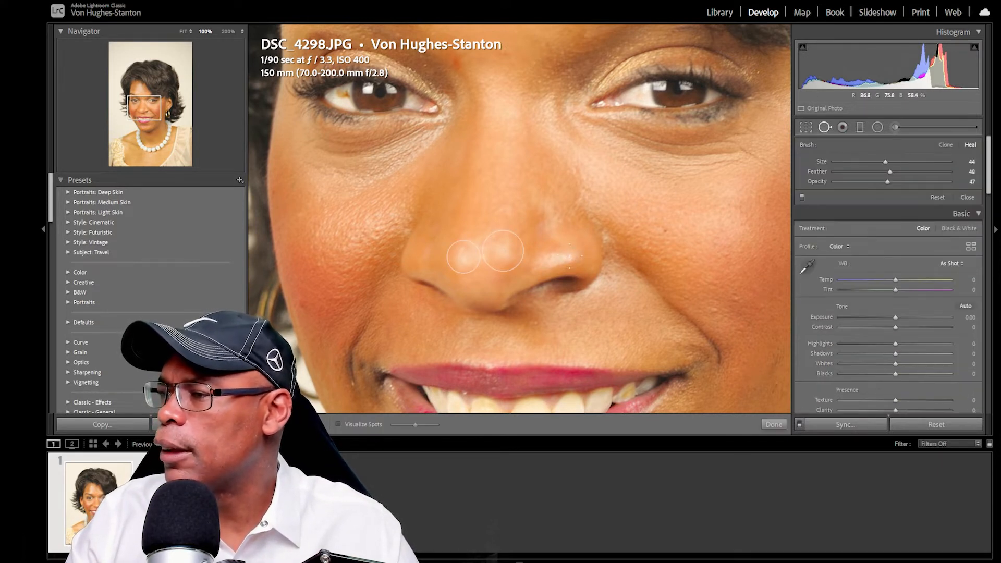
pyautogui.click(567, 257)
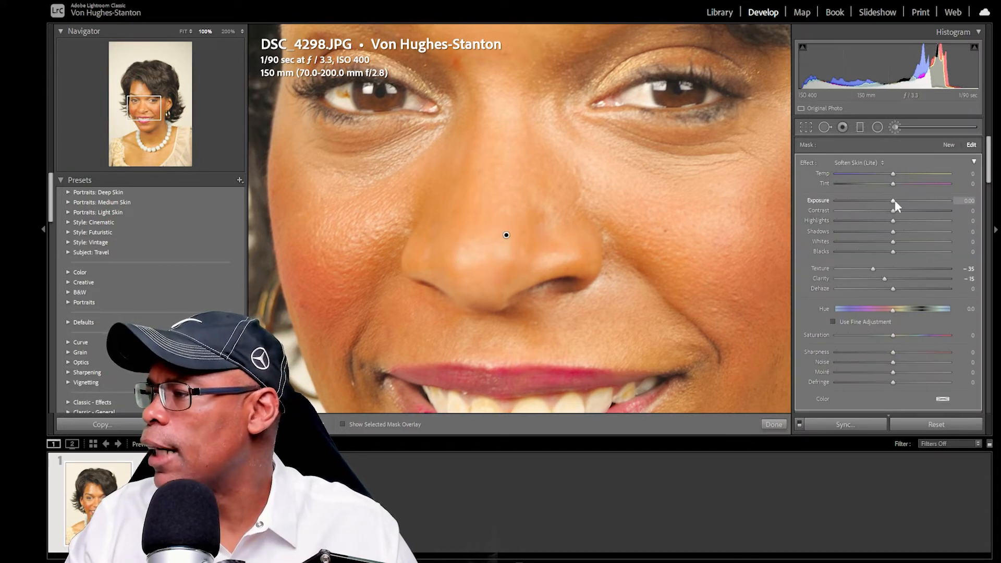
# Give the nose Soften Skin adjustment an Exposure of about 0.11 and finish the edit
pyautogui.moveTo(893, 200); pyautogui.dragTo(902, 200)
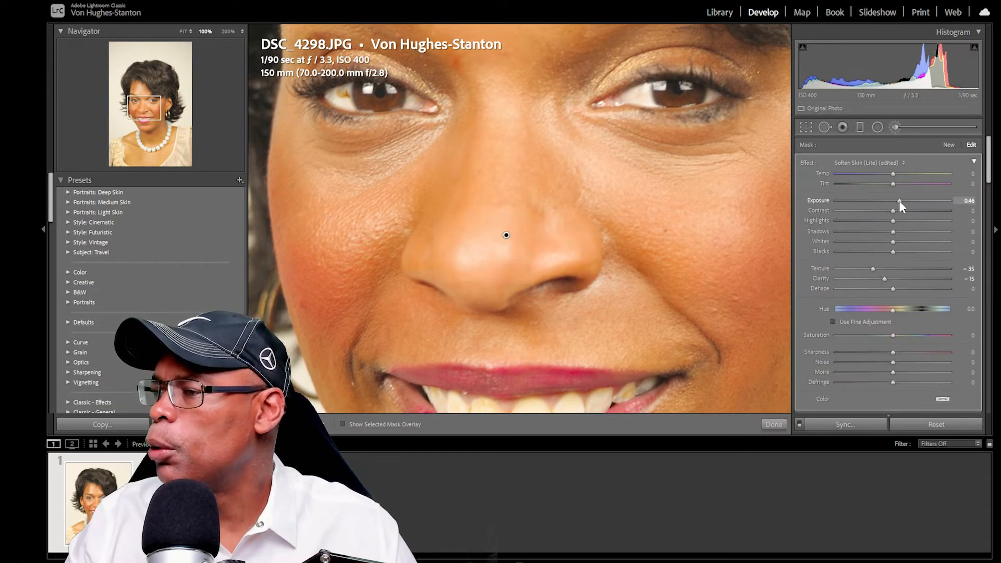
pyautogui.moveTo(899, 200); pyautogui.dragTo(903, 201)
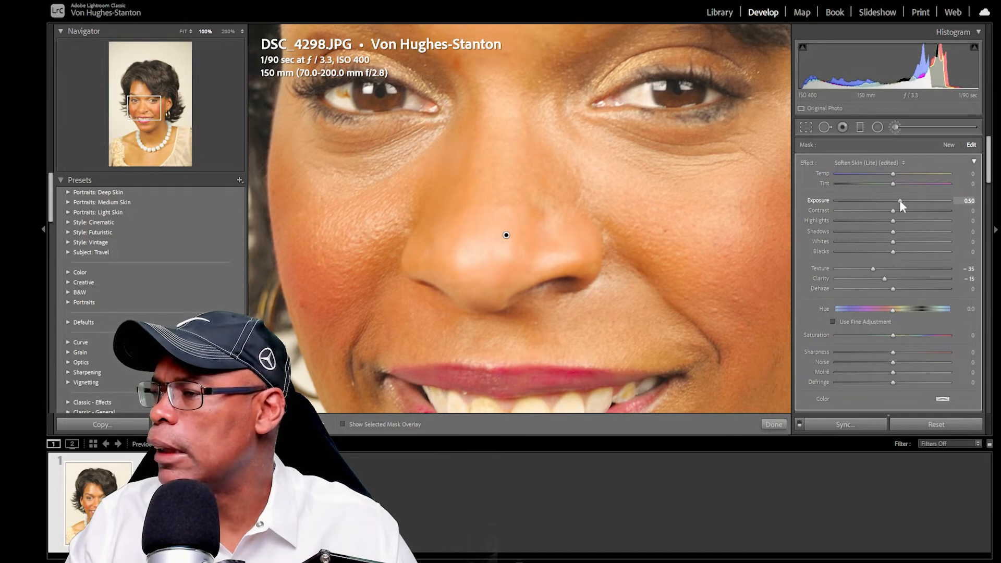
pyautogui.moveTo(901, 200); pyautogui.dragTo(893, 200)
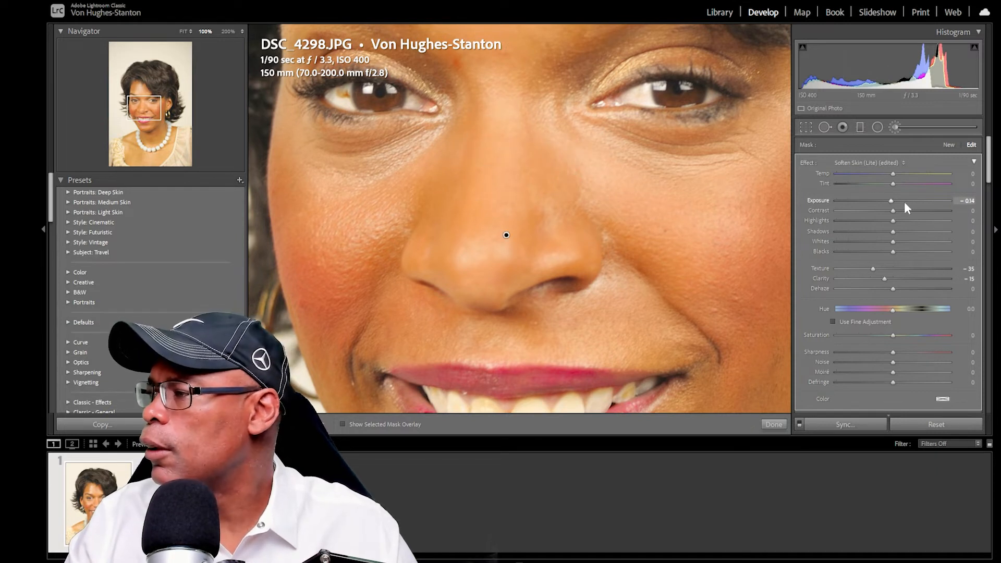
pyautogui.moveTo(874, 200); pyautogui.dragTo(893, 200)
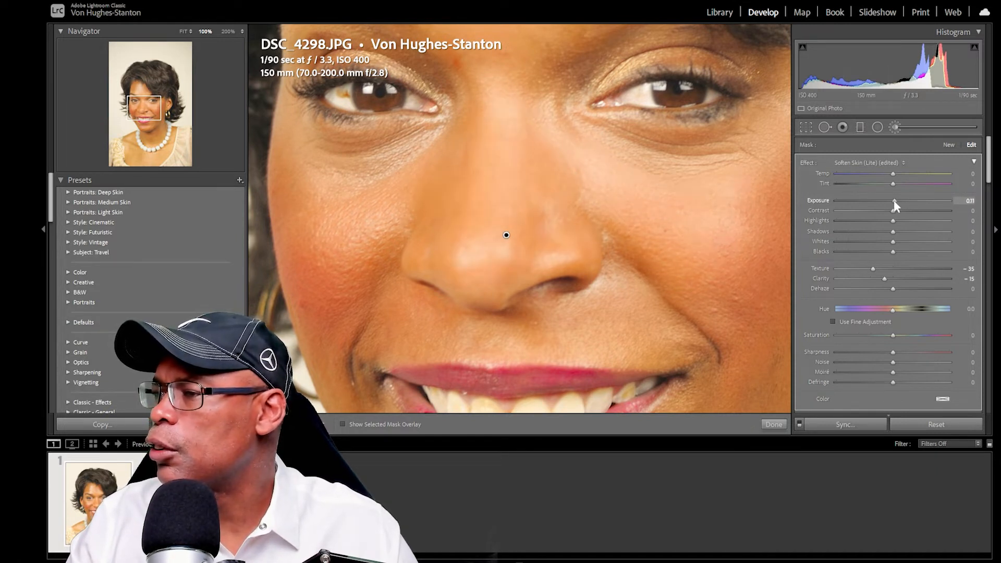
pyautogui.moveTo(527, 227)
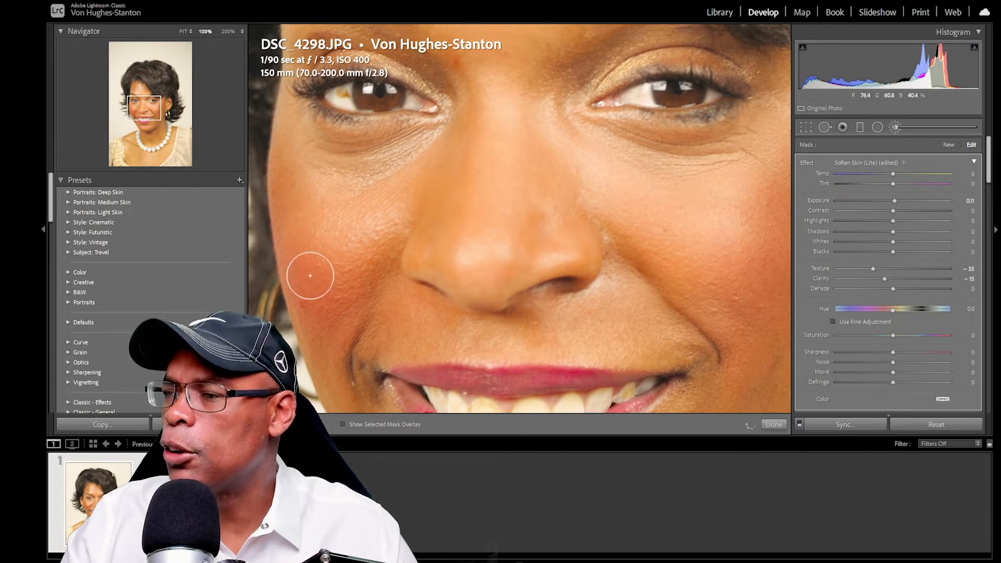
pyautogui.moveTo(507, 236)
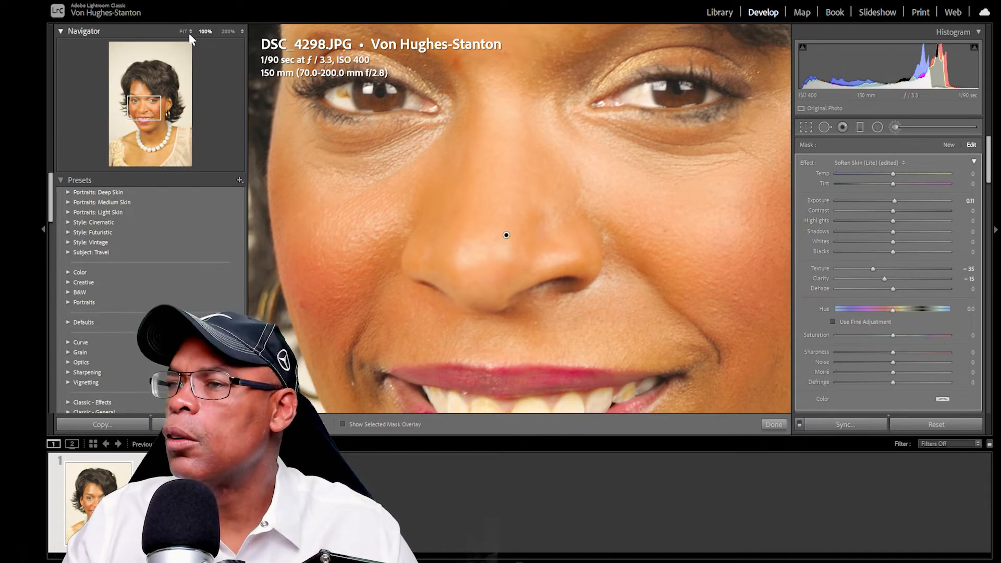
pyautogui.click(184, 30)
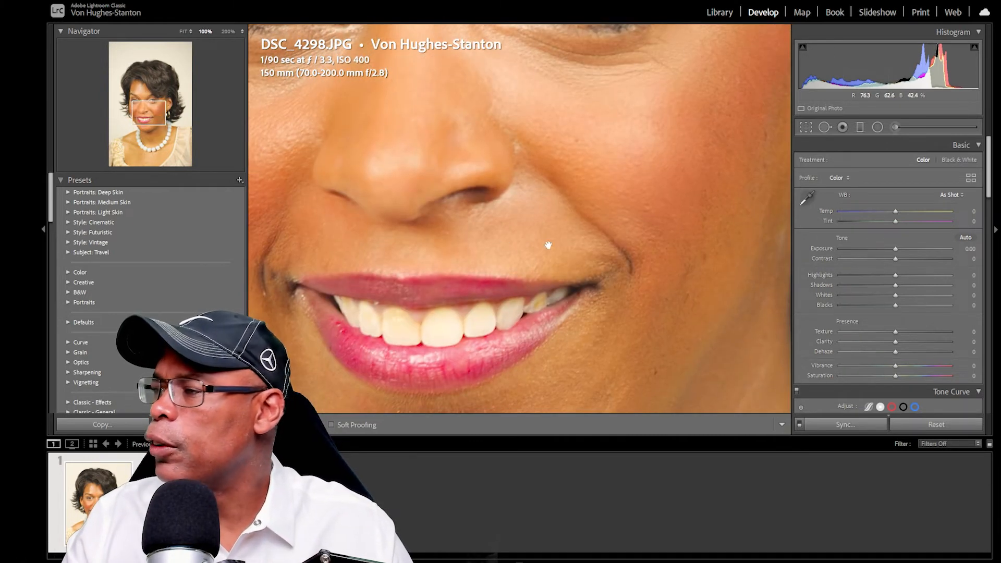
pyautogui.moveTo(951, 195)
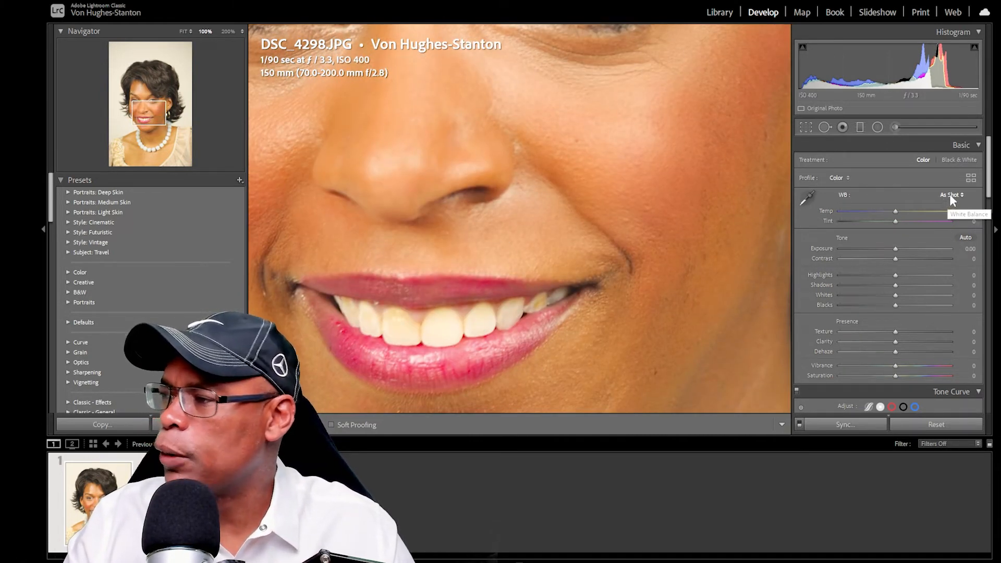
pyautogui.moveTo(878, 165)
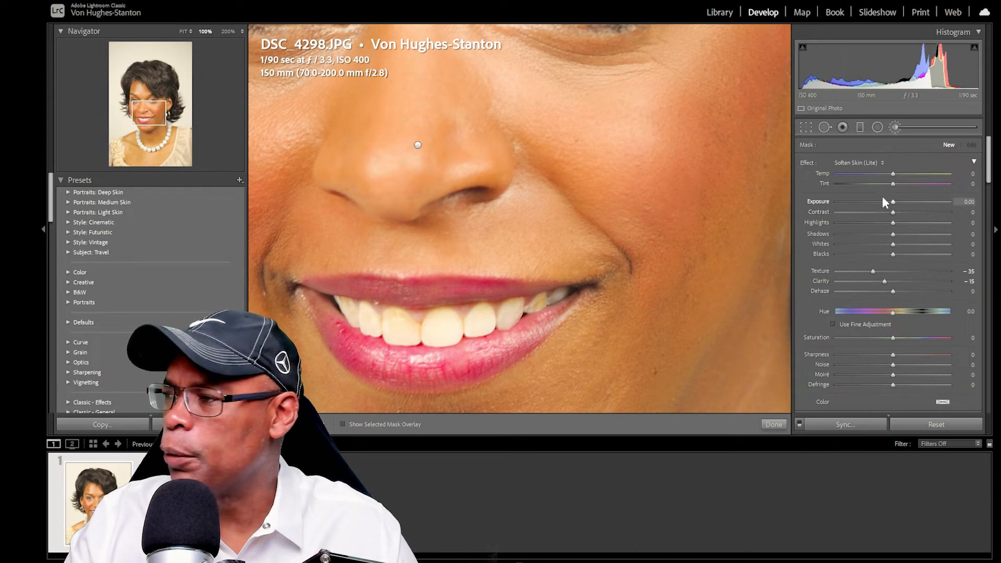
# Paint the teeth with a Teeth Whitening brush (Exposure 0.40, Saturation -60), then zoom to Fit
pyautogui.click(870, 432)
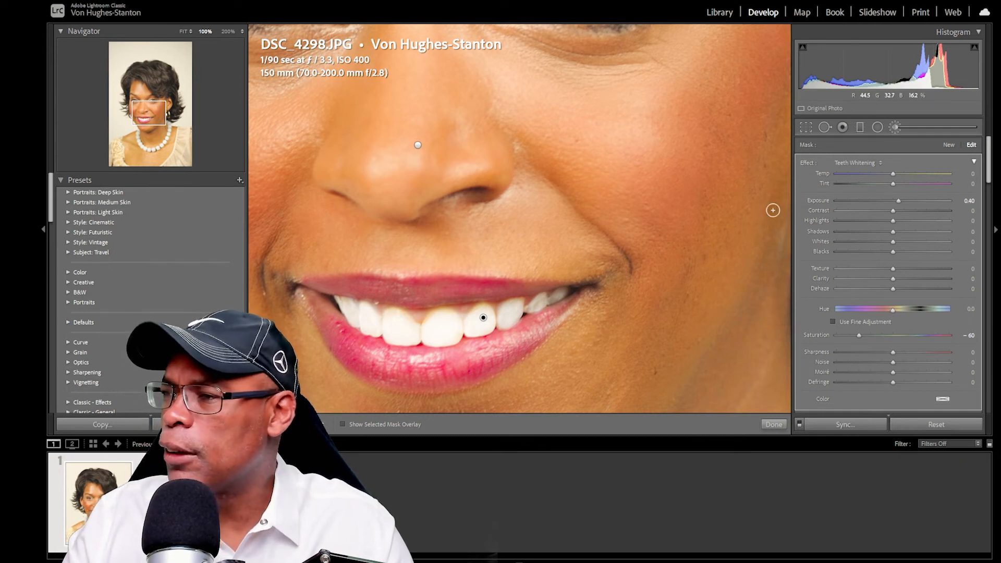
pyautogui.click(773, 424)
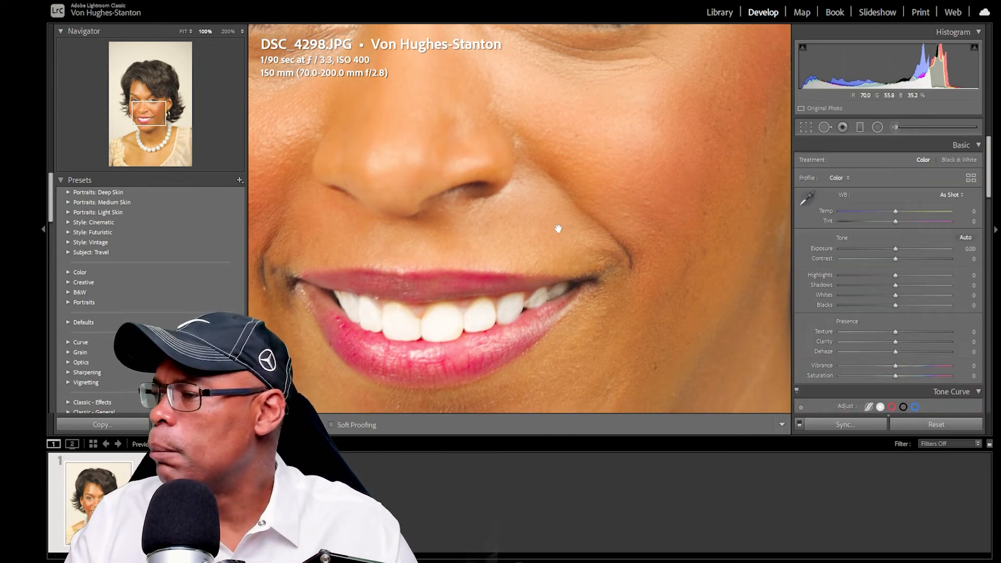
pyautogui.click(185, 31)
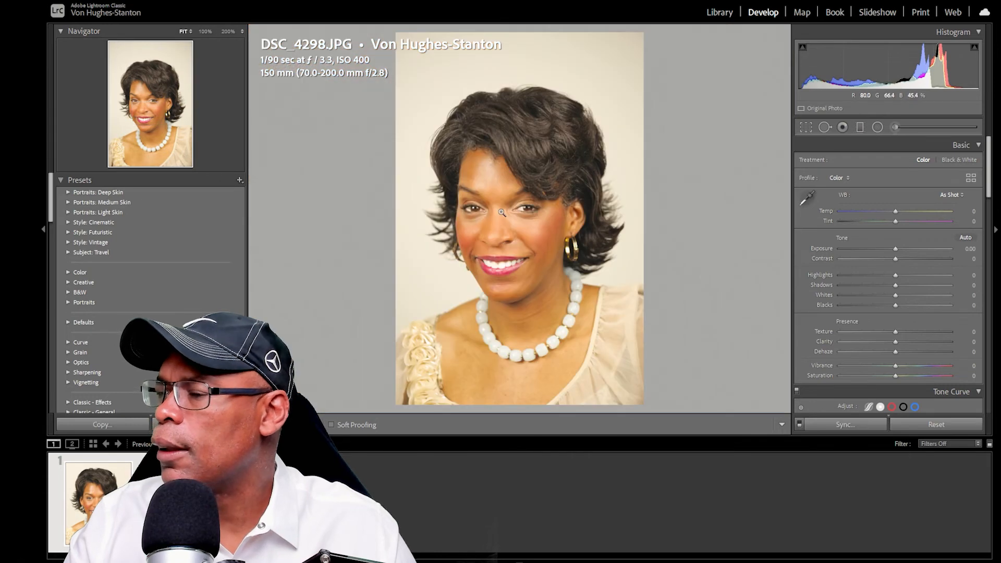
# Zoom in on the eyes and nose and show Before/After Left/Right
pyautogui.click(501, 213)
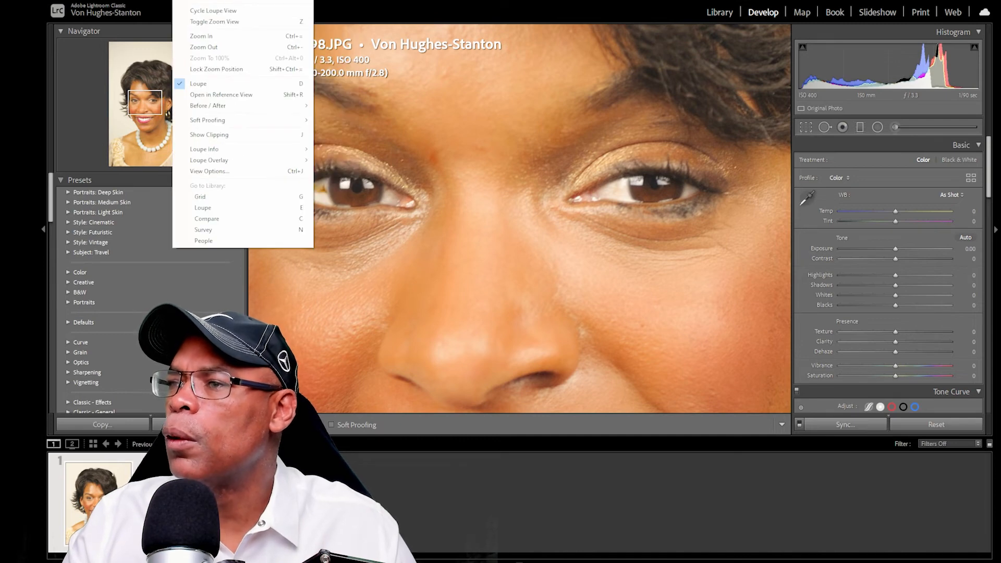
pyautogui.moveTo(208, 106)
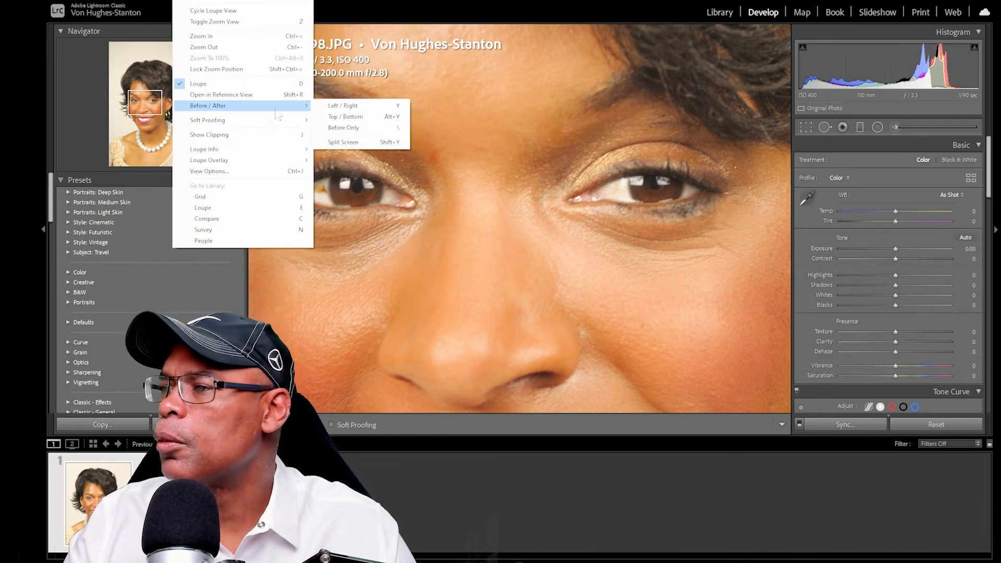
pyautogui.click(344, 105)
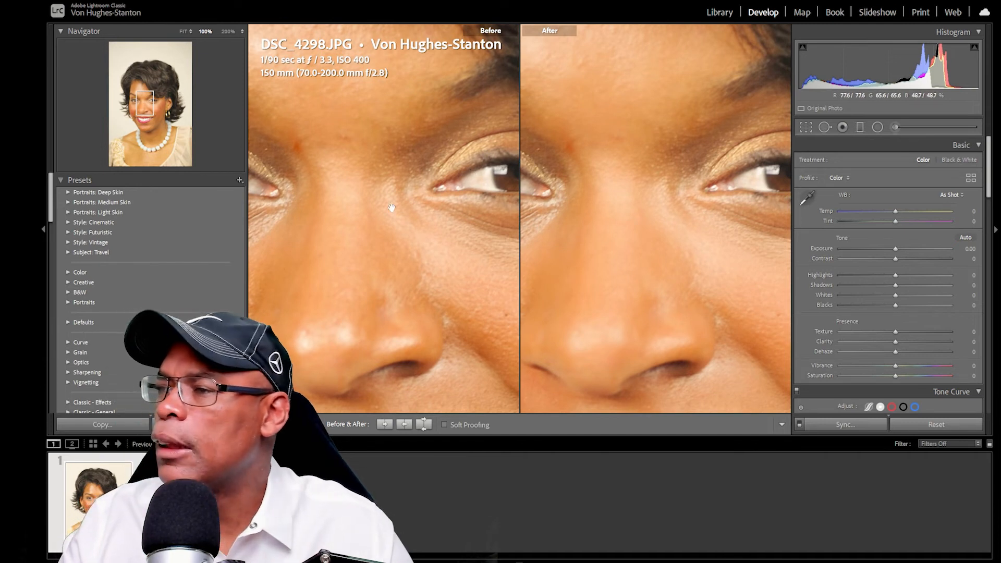
pyautogui.moveTo(607, 199)
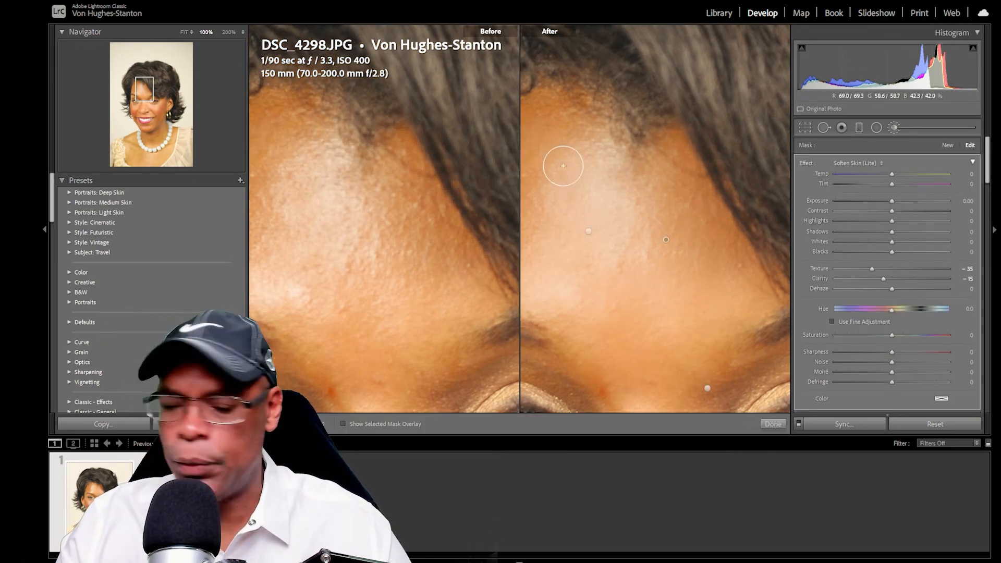
# Paint Soften Skin onto the forehead in the After view, then fit the full portraits
pyautogui.click(772, 423)
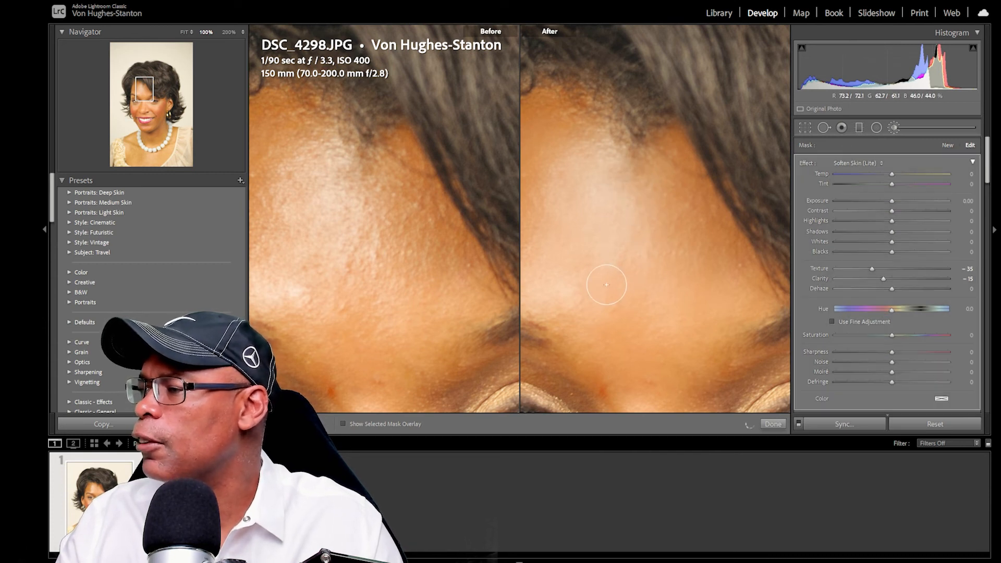
pyautogui.moveTo(546, 170)
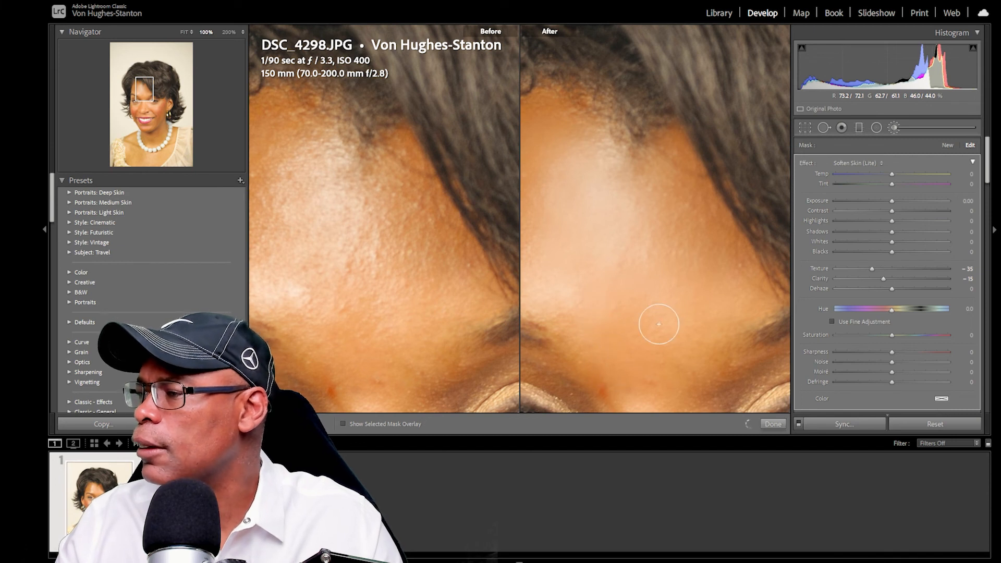
pyautogui.moveTo(687, 210)
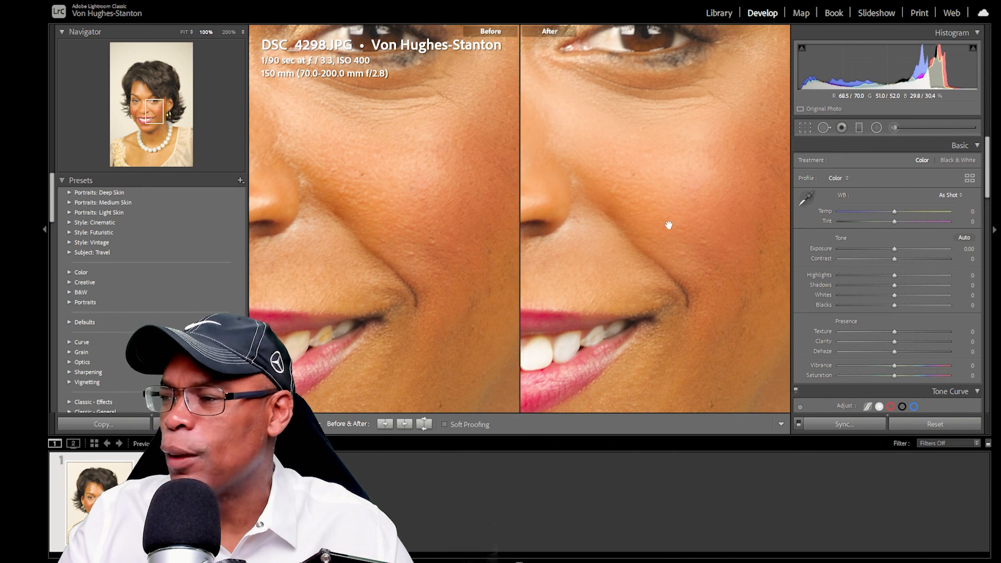
pyautogui.click(184, 32)
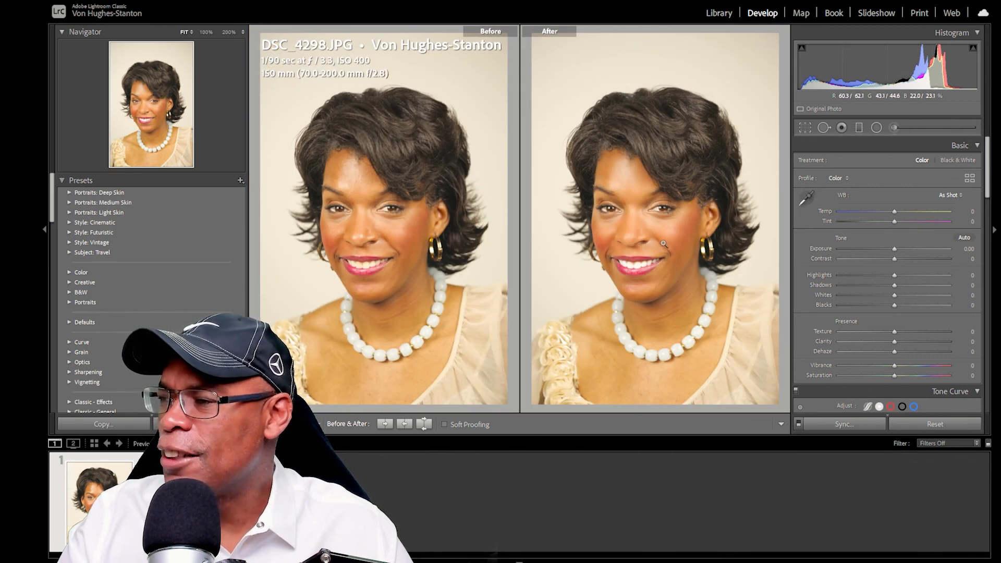